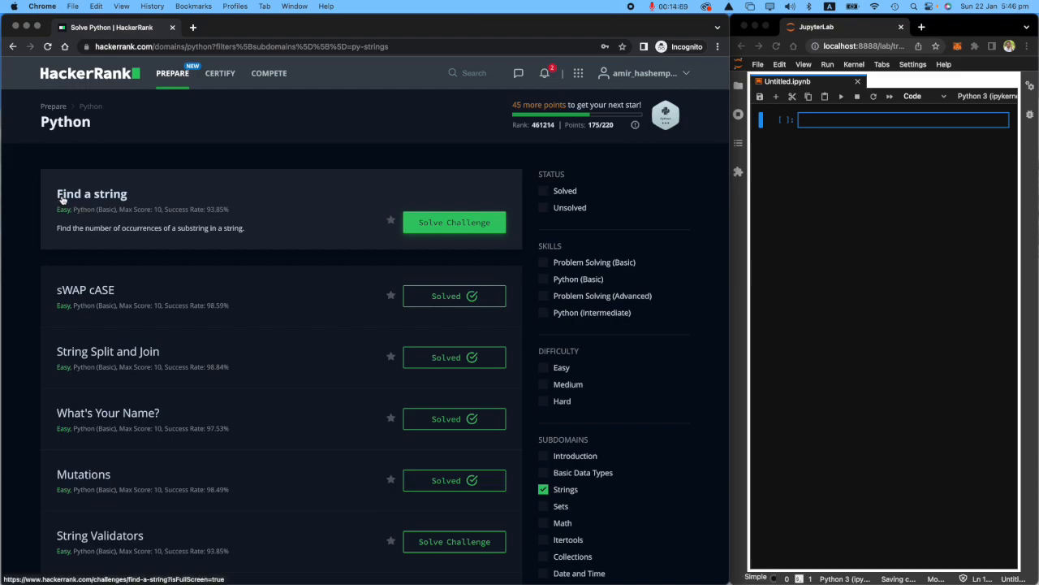
mouse_move(399, 221)
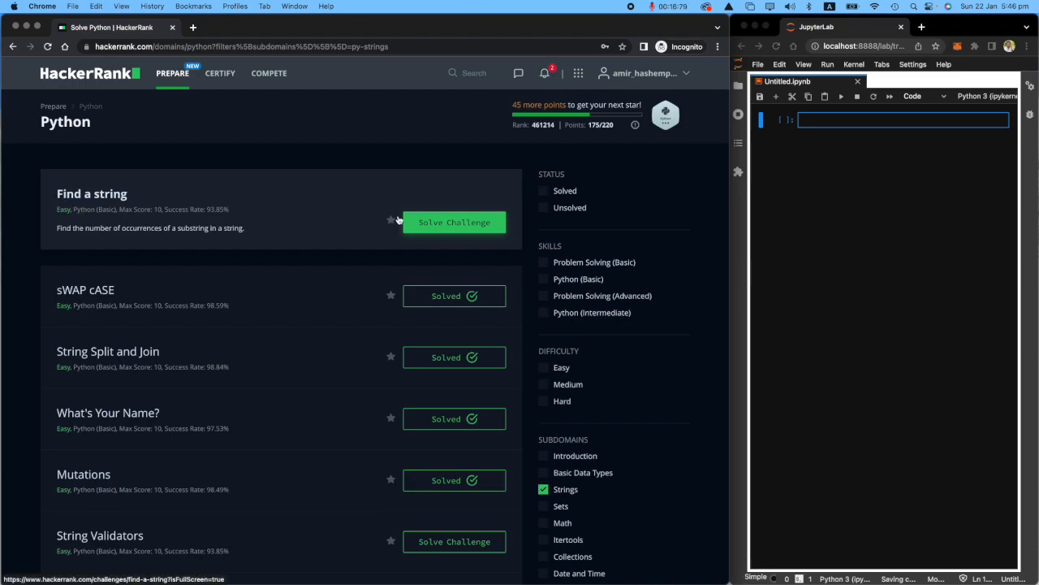
Launch the 'Find a string' challenge from the Python strings problem list.
click(455, 221)
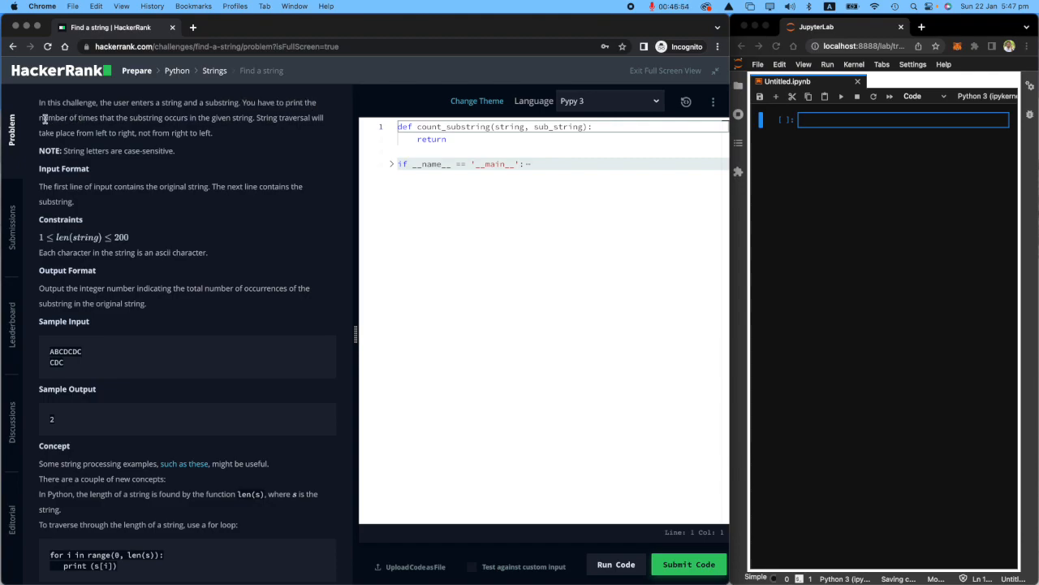
Read through the problem statement and reveal the collapsed __main__ input-handling block.
drag(40, 117, 213, 117)
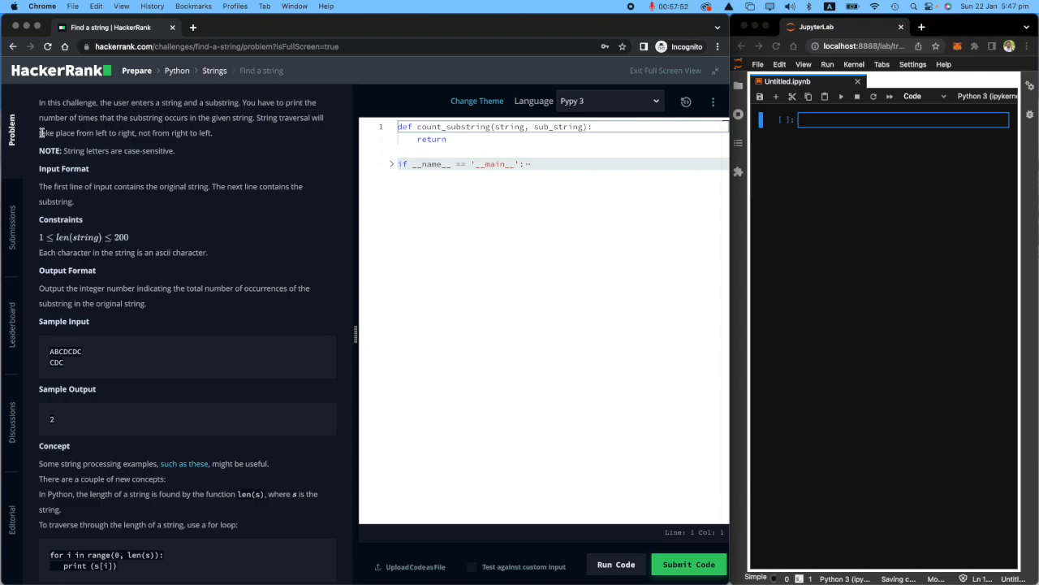
drag(39, 133, 213, 133)
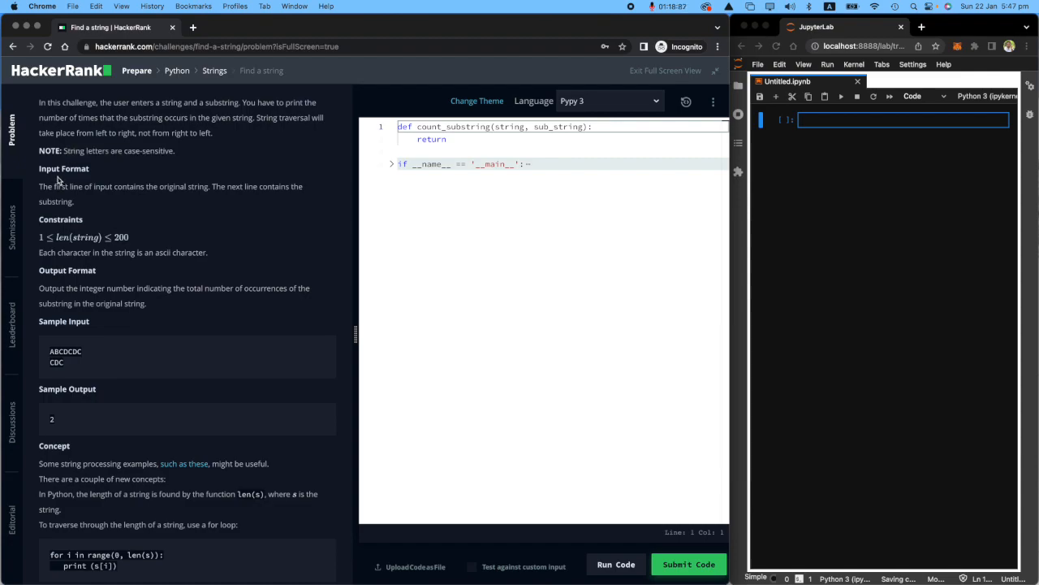
drag(40, 185, 182, 185)
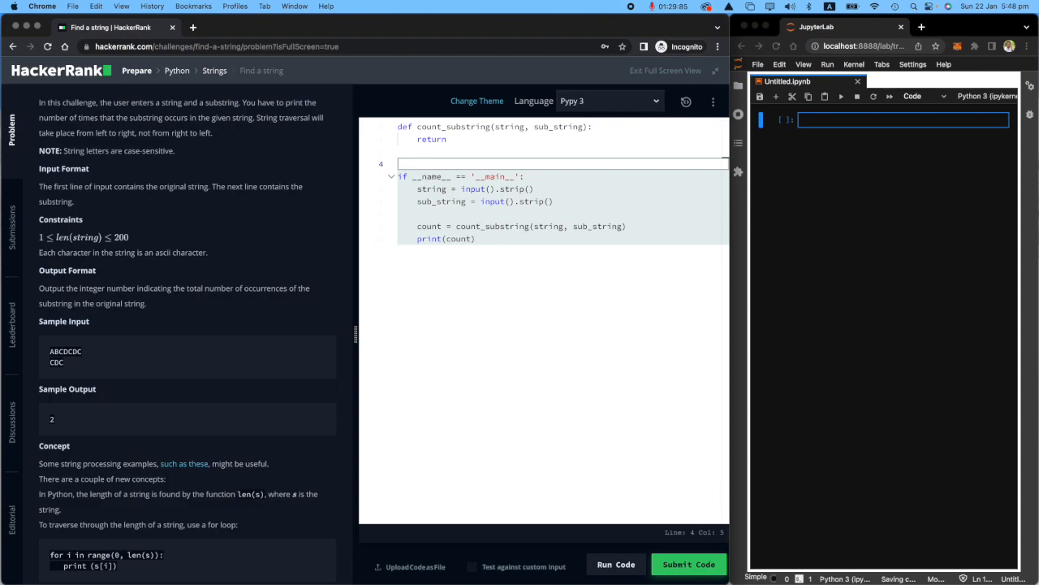
Add '# Execution part' above the main block and '# recipe' above count_substring.
text(# Exec)
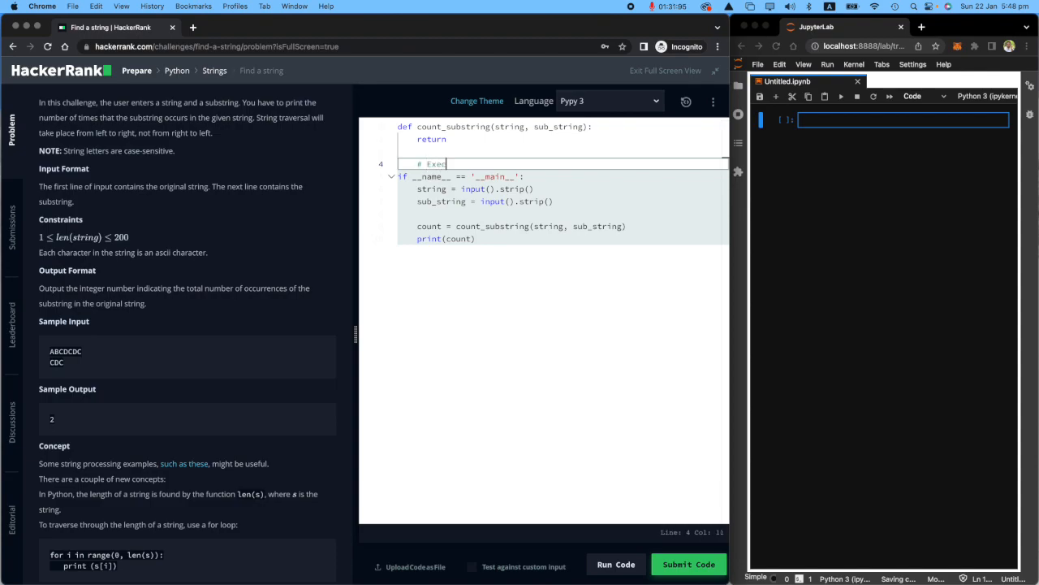
text(ution part)
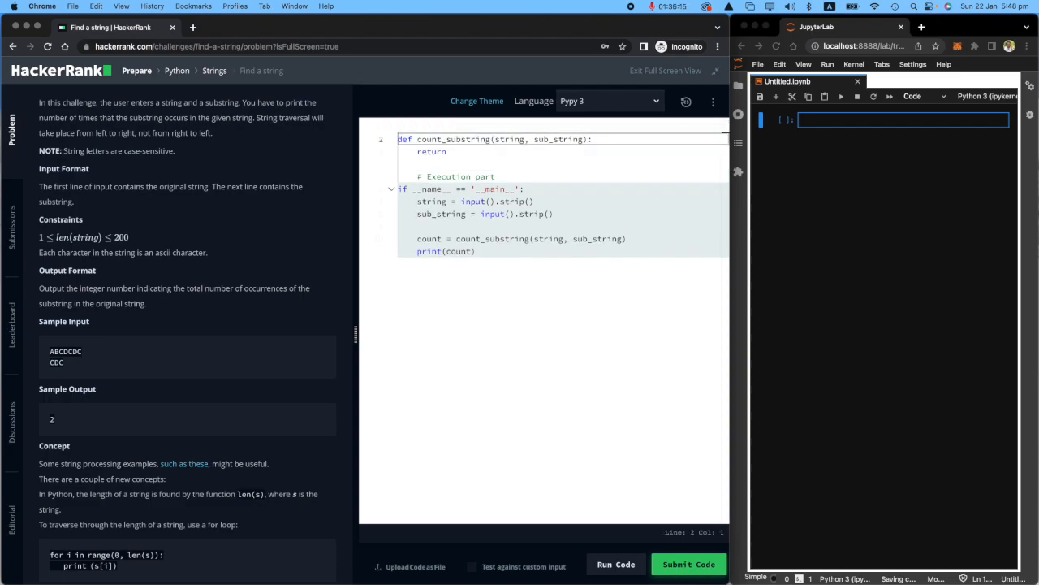
text(# recipe)
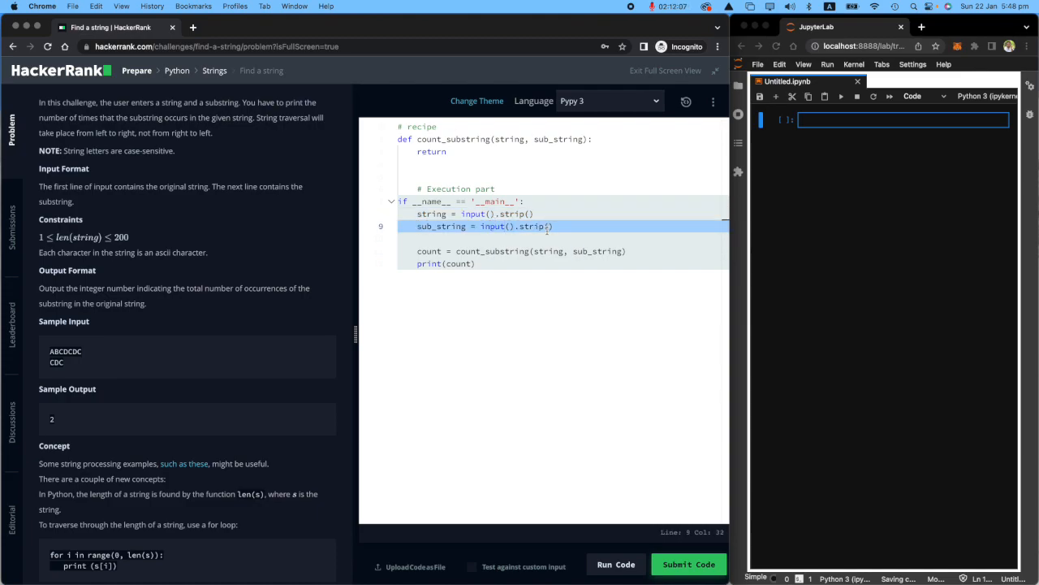
key(enter)
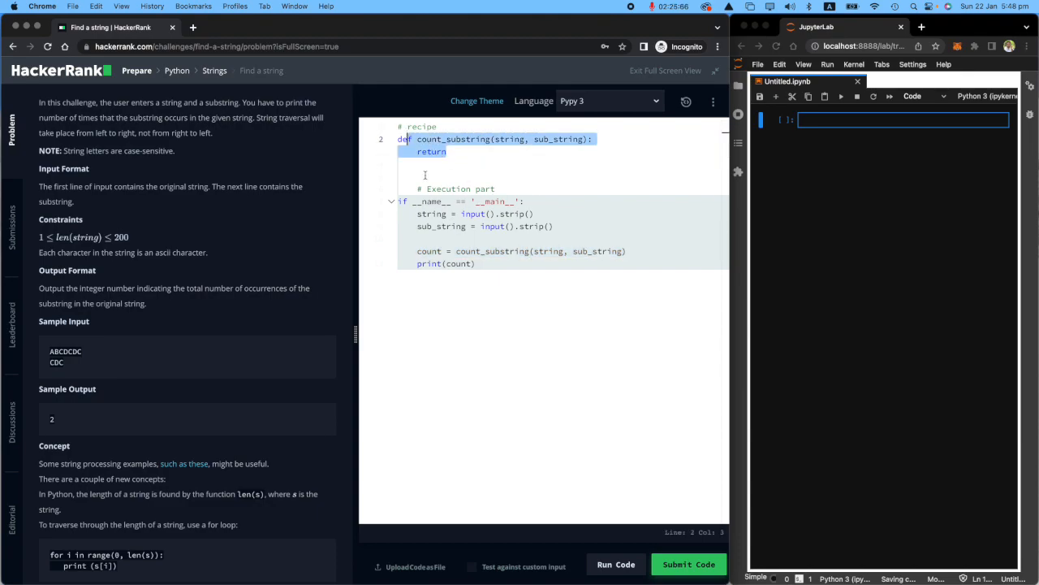
click(474, 263)
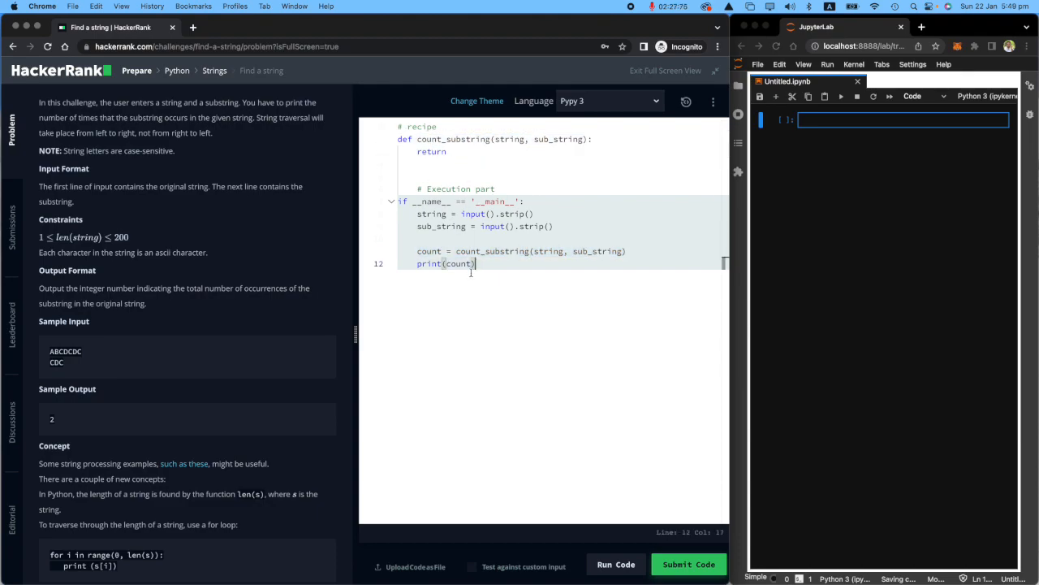
scroll(down, 3)
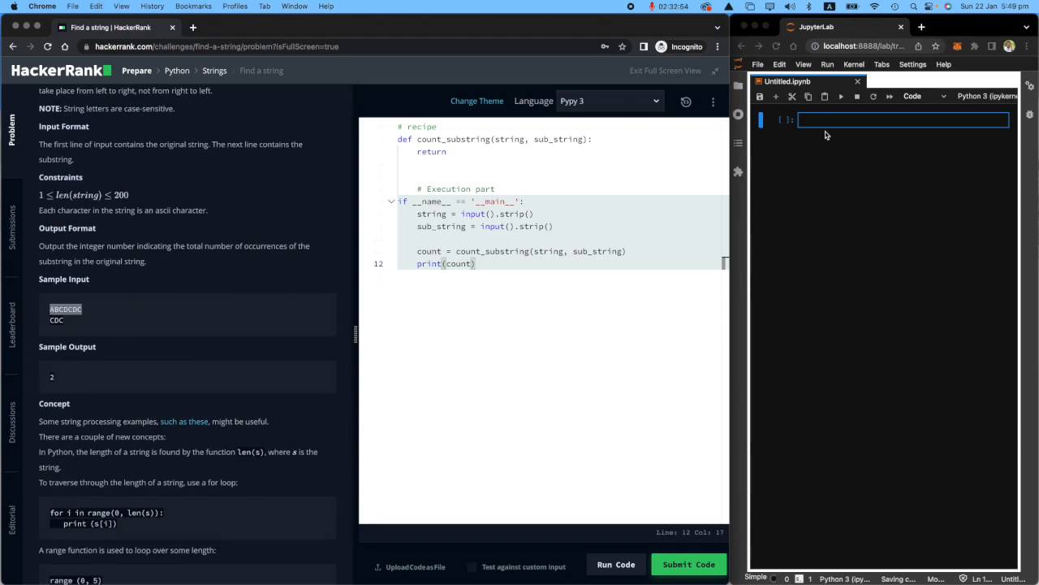
Define string = 'ABCDCDC' and sub_string = 'CDC' in the first notebook cell.
text(string =)
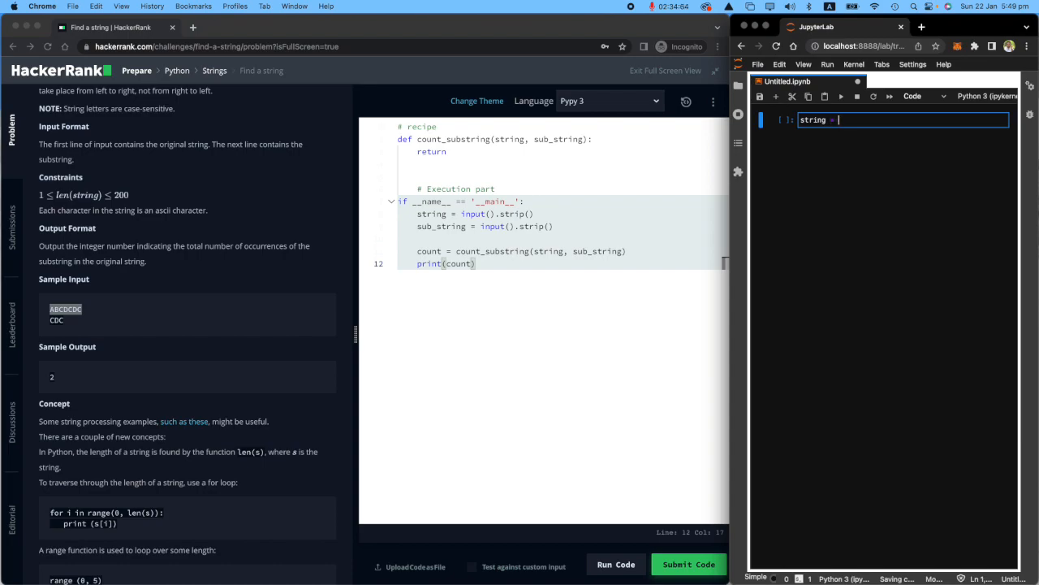
text('ABCDCDC')
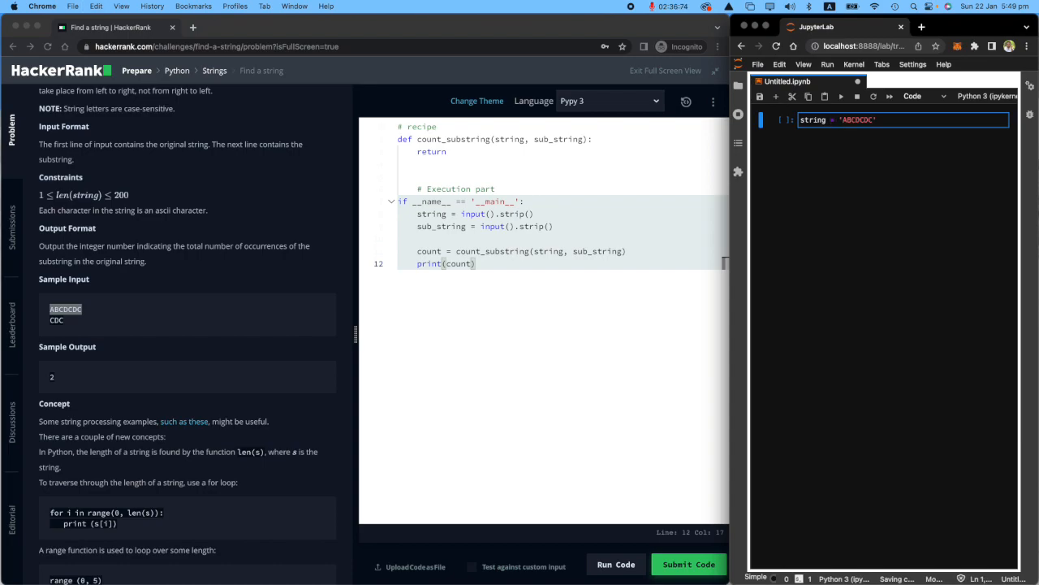
text(sub_string = ')
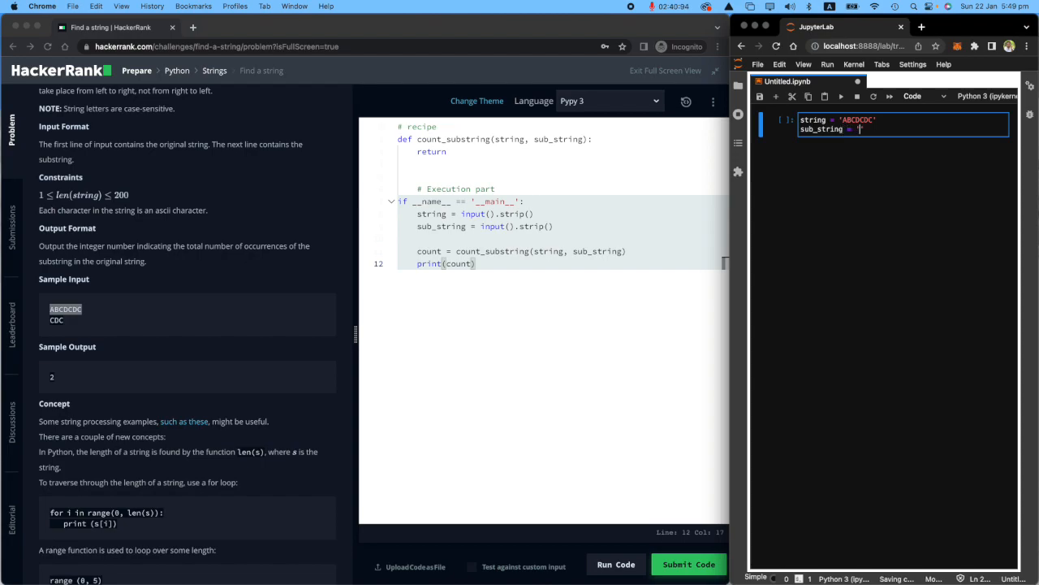
text(CDC')
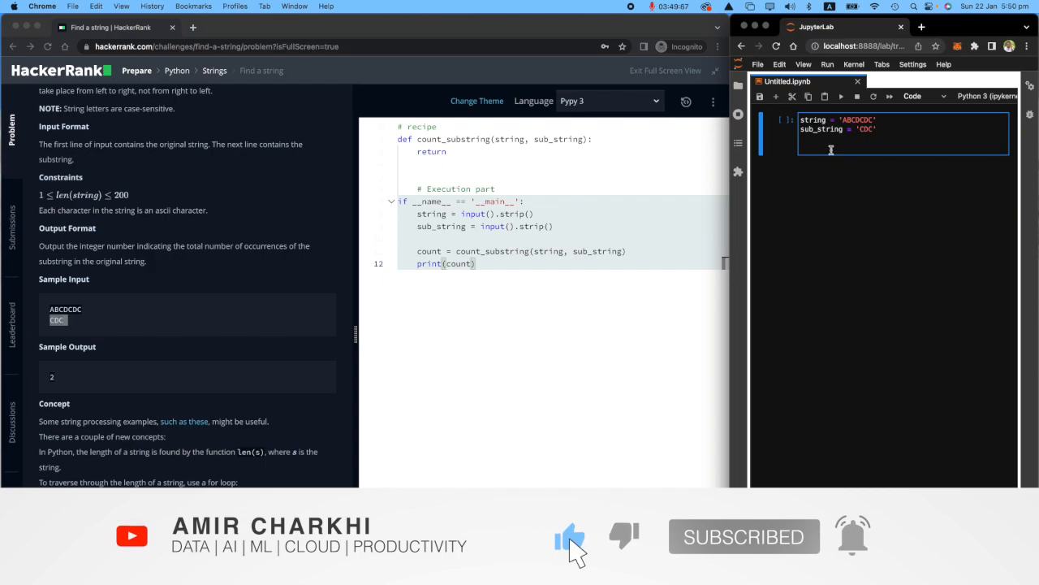
Initialise start = 0, end = len(sub_string) and counter = 0.
text(start = 0)
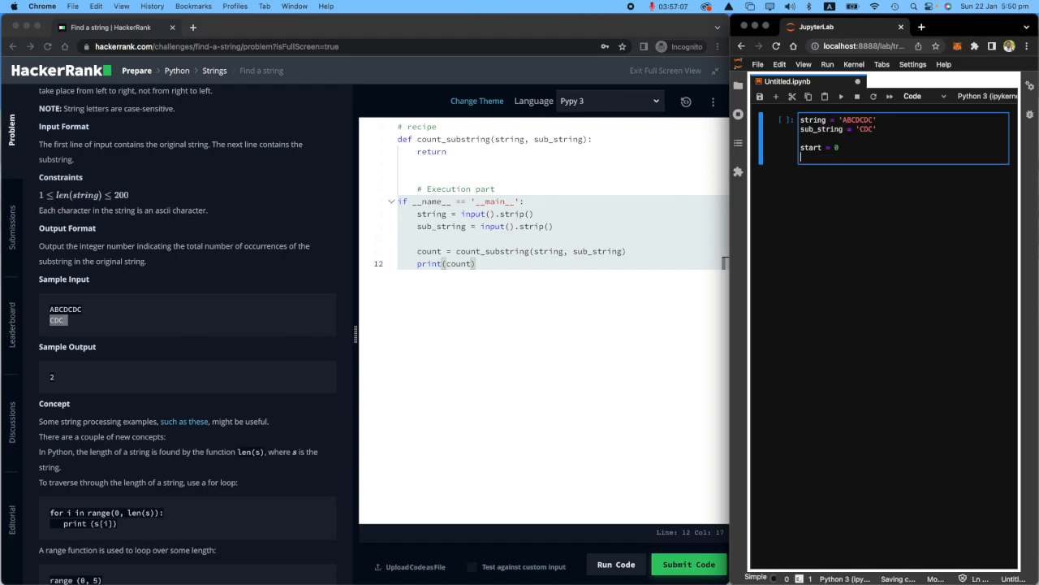
text(end =)
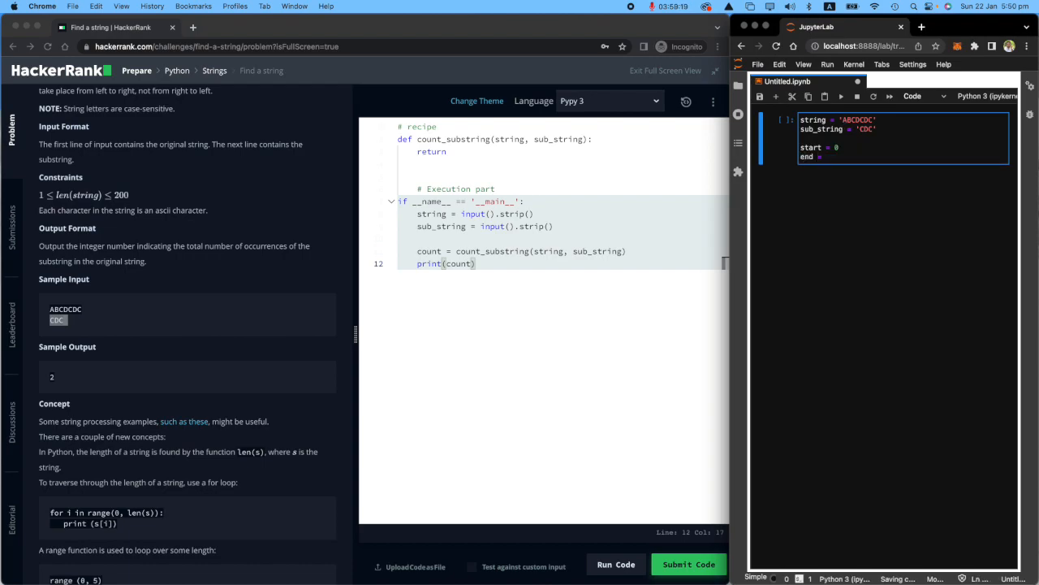
text(len())
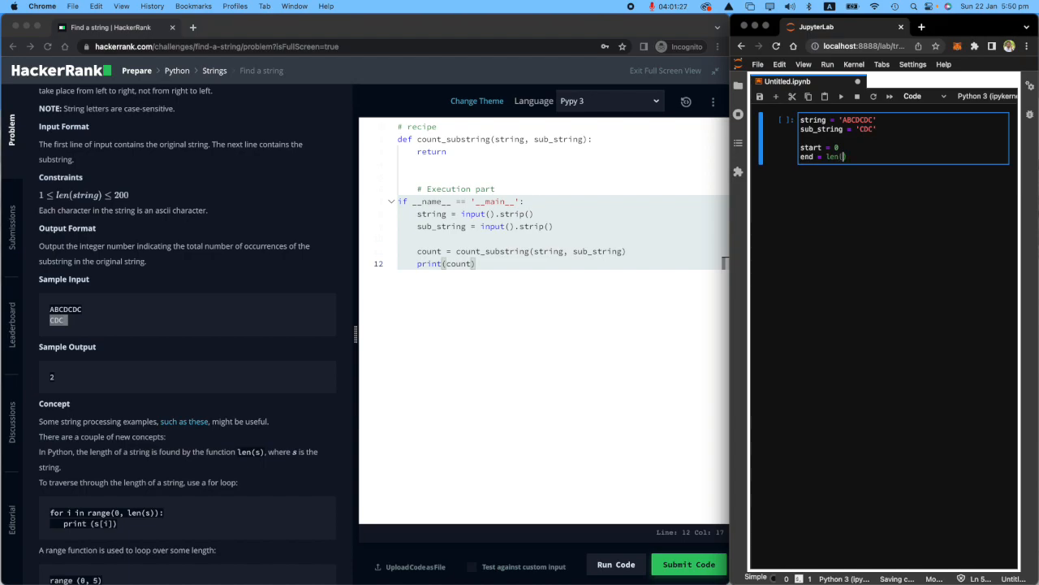
text(sub_string)
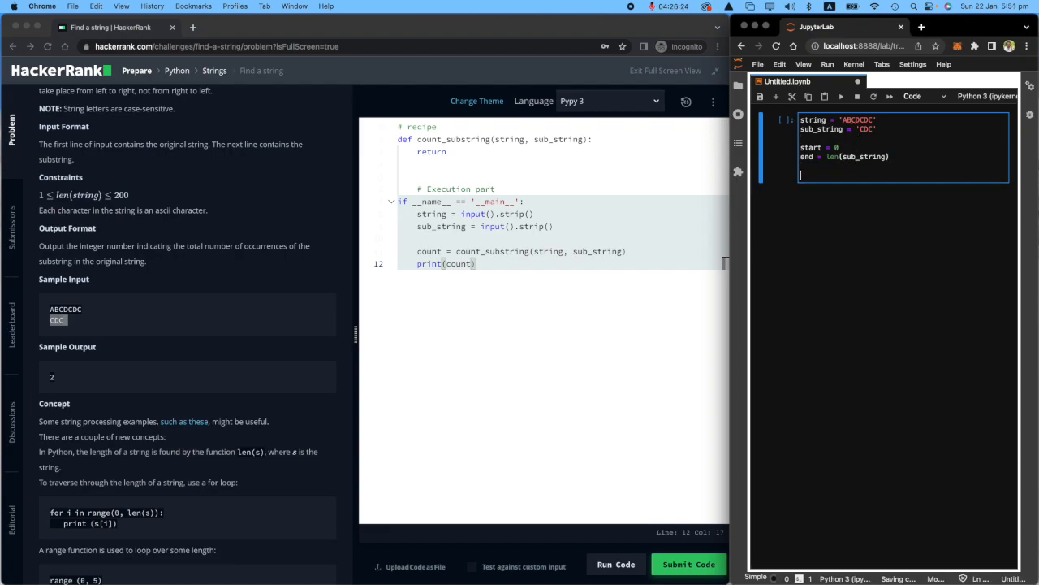
text(counte r=)
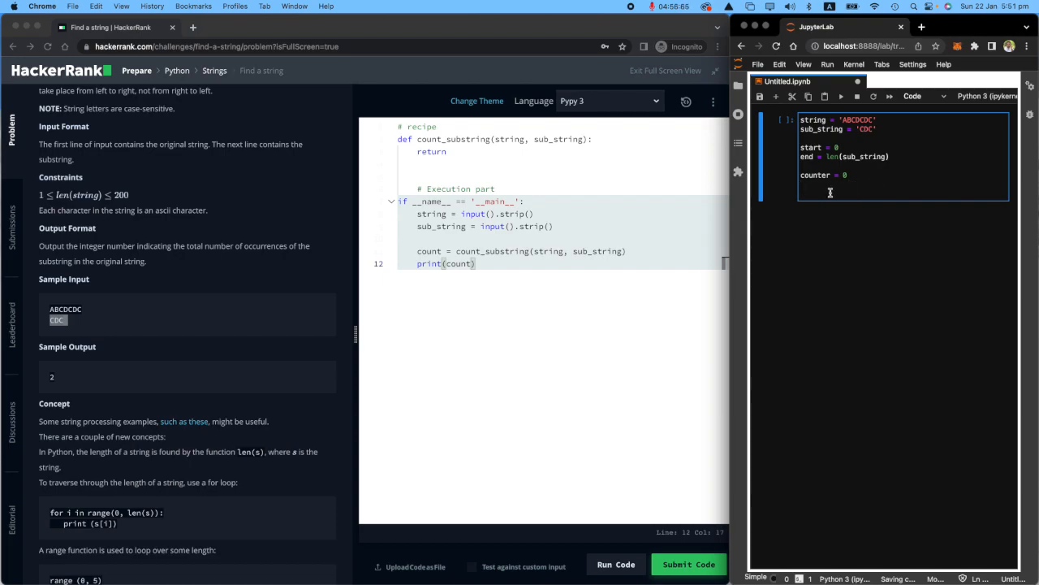
Begin a while end <= len(string): loop over the sliding window.
text(while end)
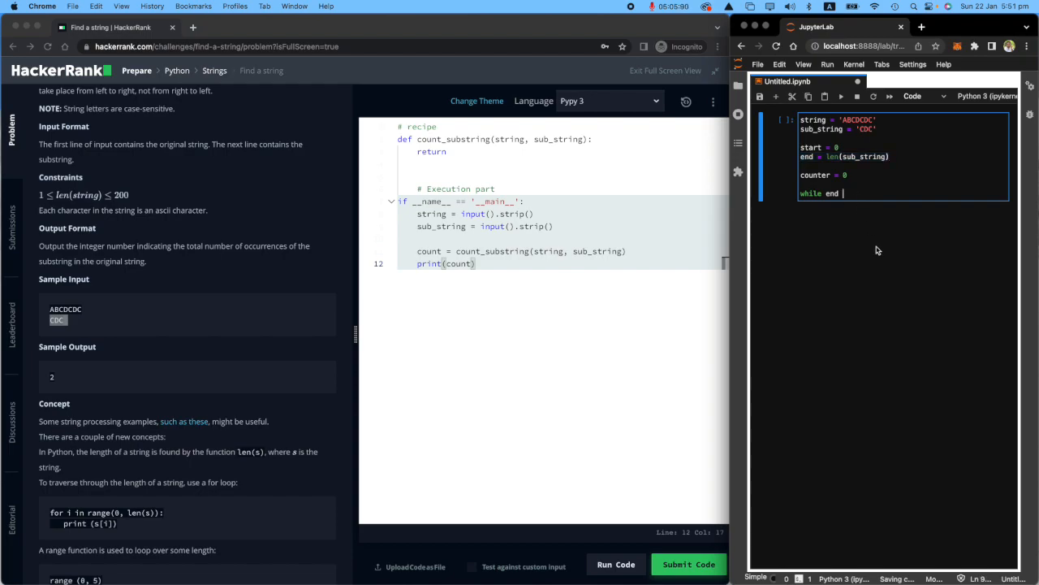
text(<=)
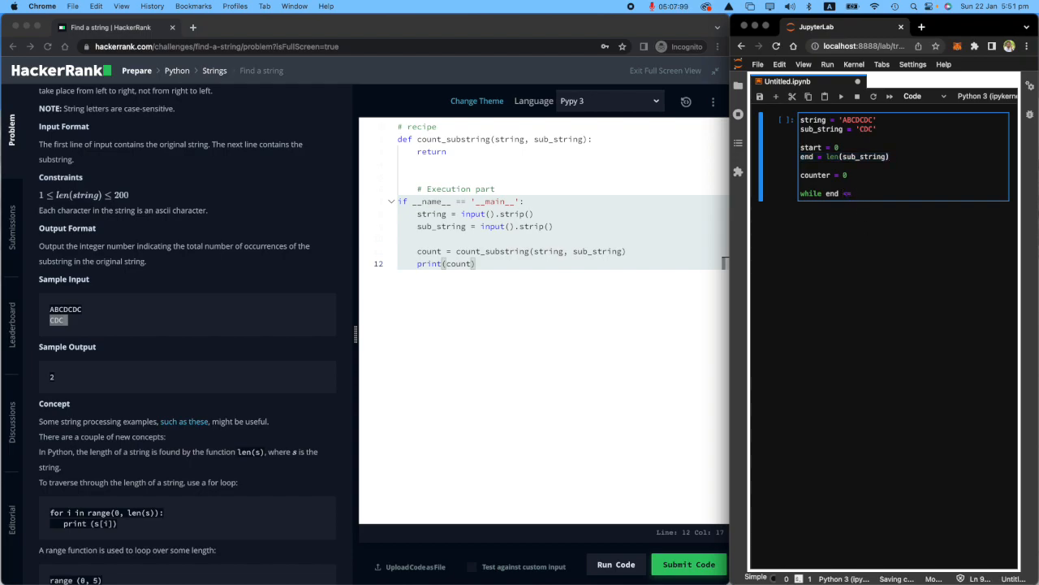
text(len(string):)
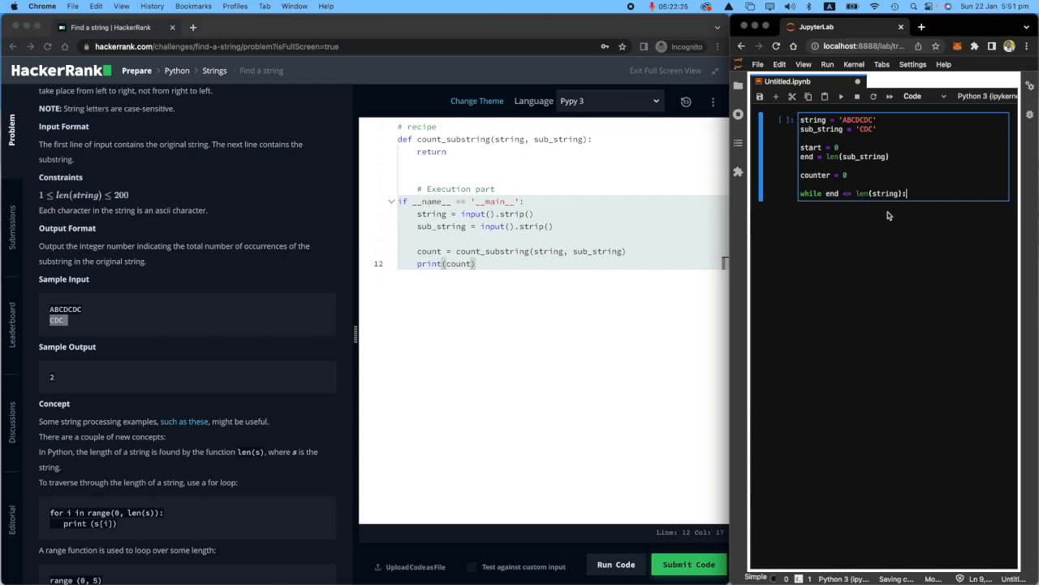
Inside the loop, increment counter by 1 when sub_string == string[start:end], noting counter + 1 in a comment.
key(enter)
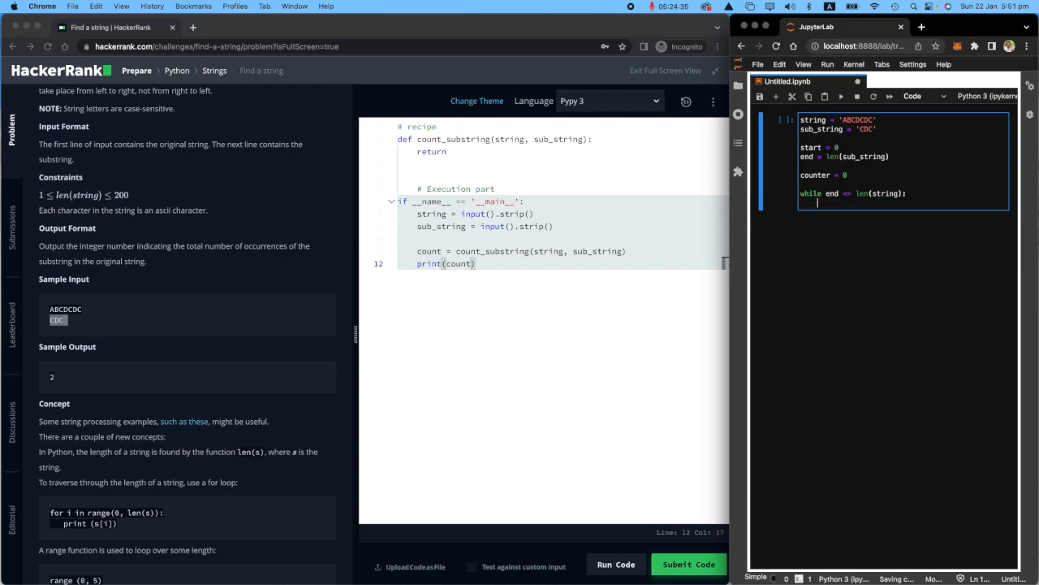
text(if sub_string)
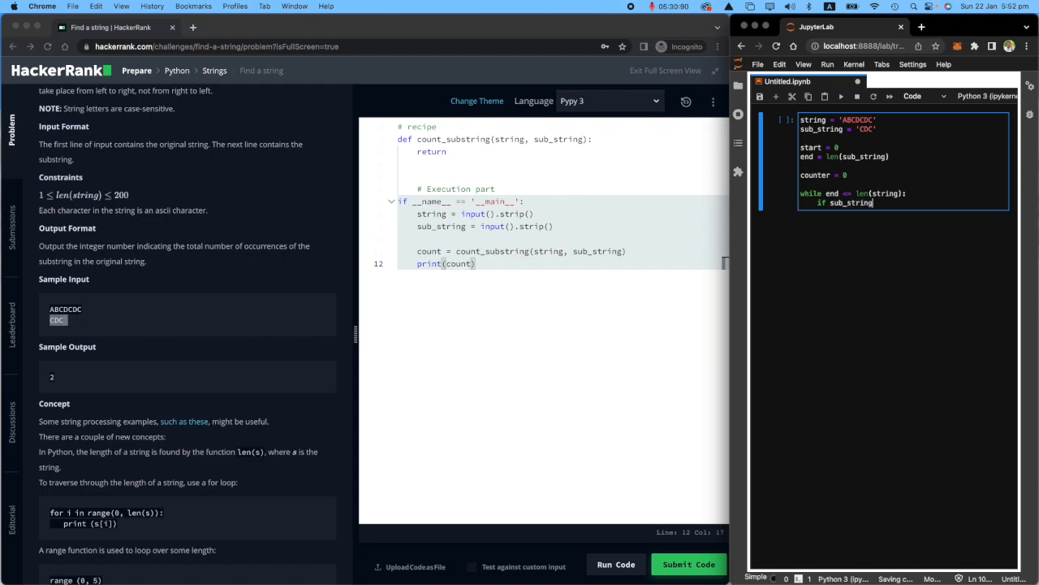
text(==)
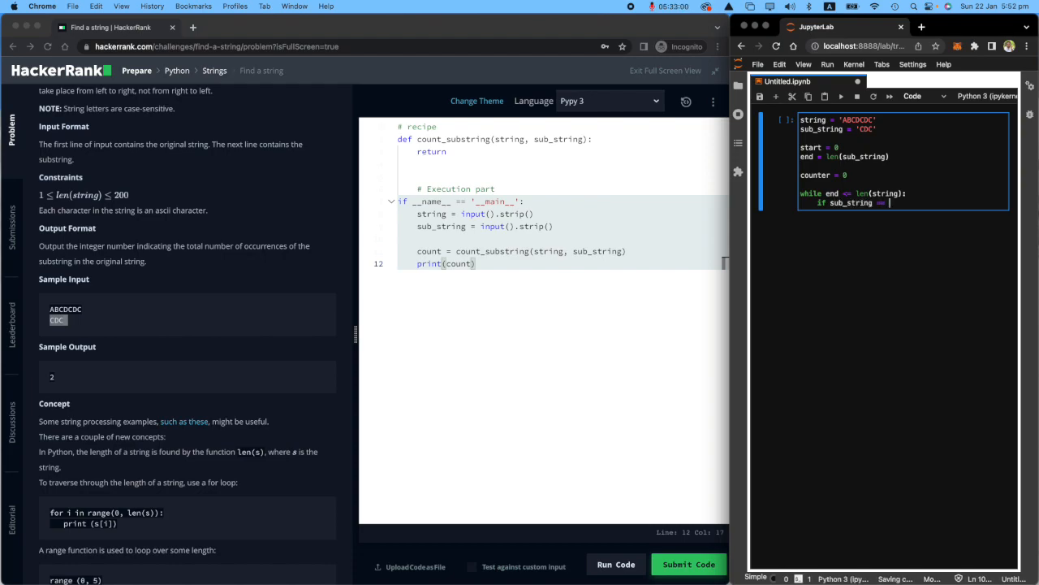
text(string[st])
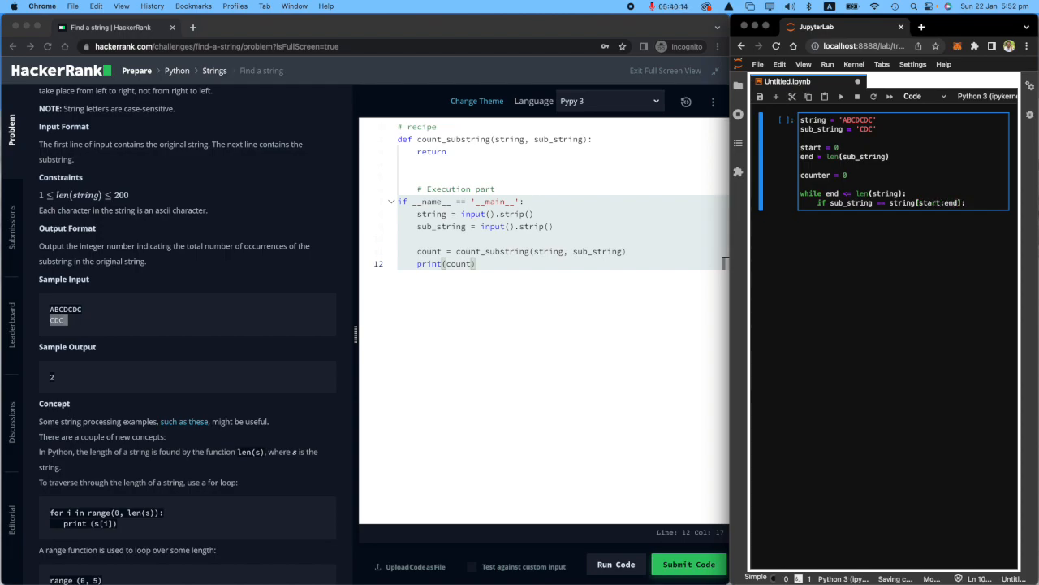
text(counter +)
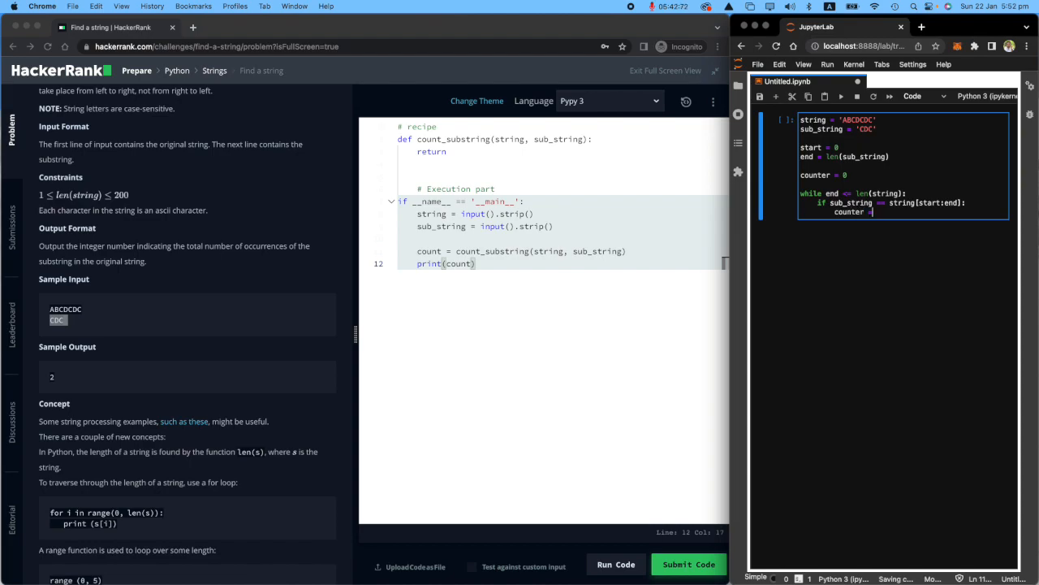
text(+= 1)
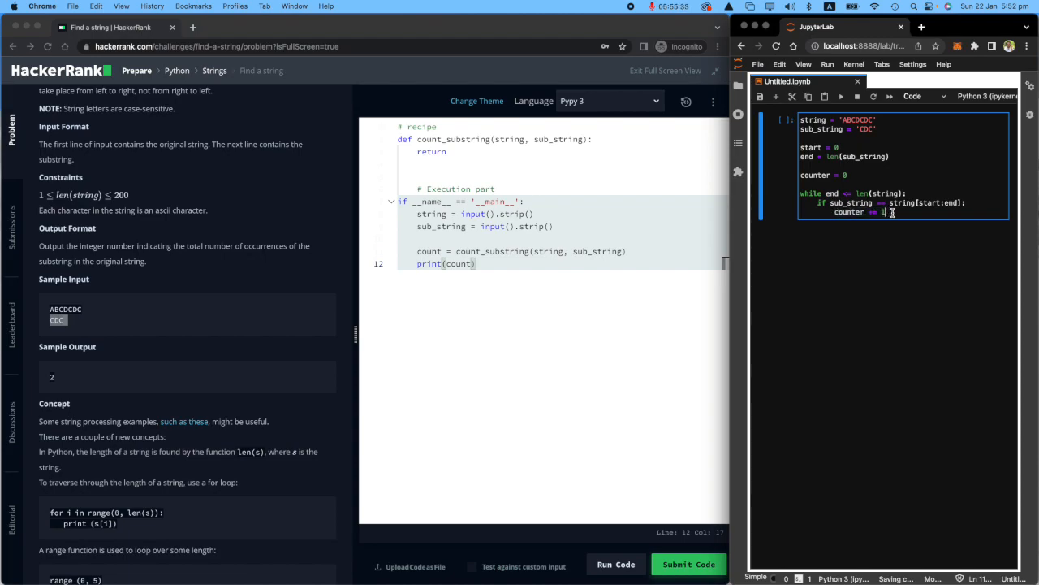
text(#)
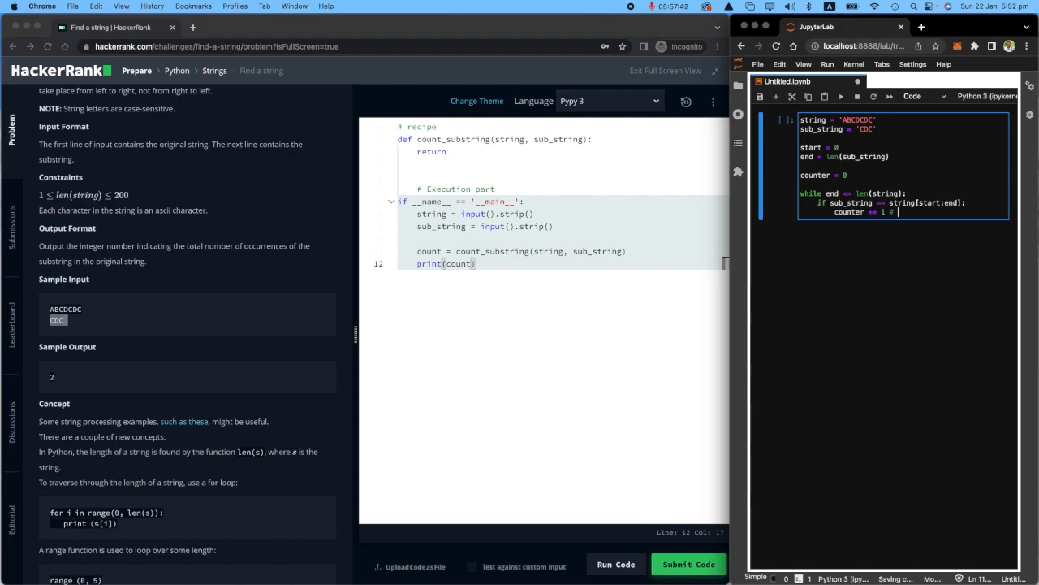
text(counter = counter)
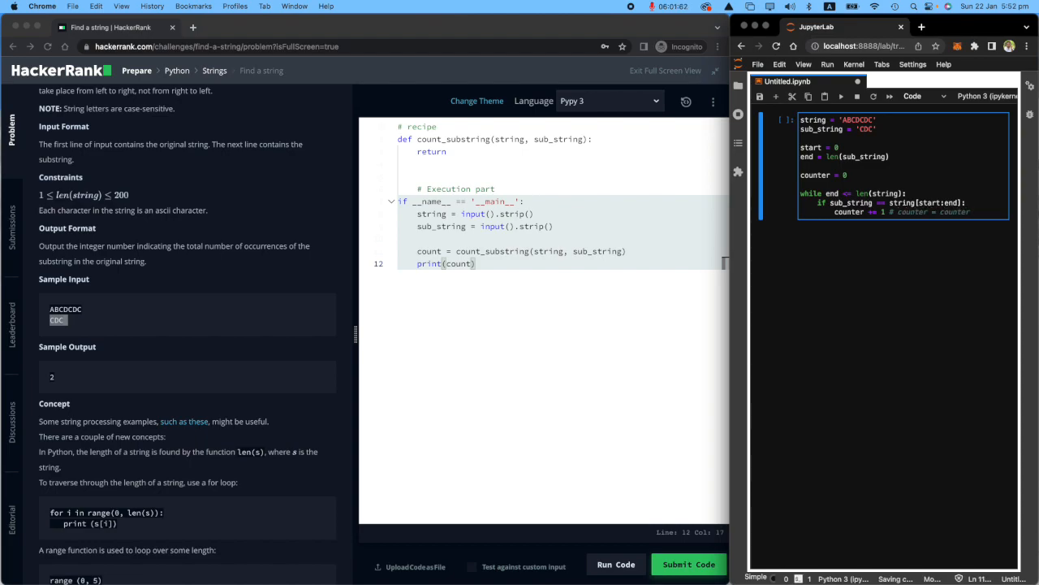
text(+ 1)
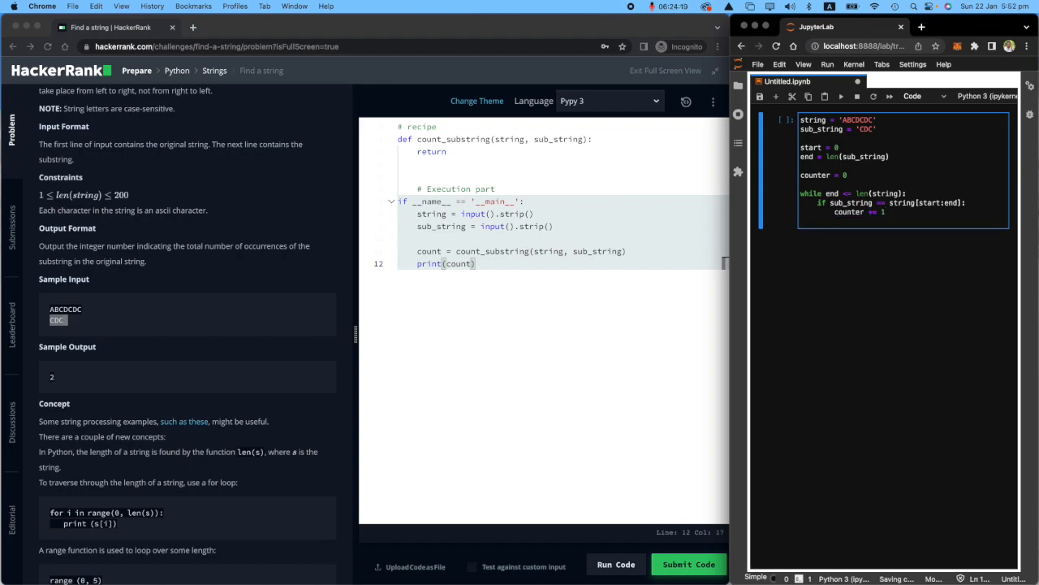
Advance start and end by 1 each pass, print counter and run the cell to get 2.
text(start)
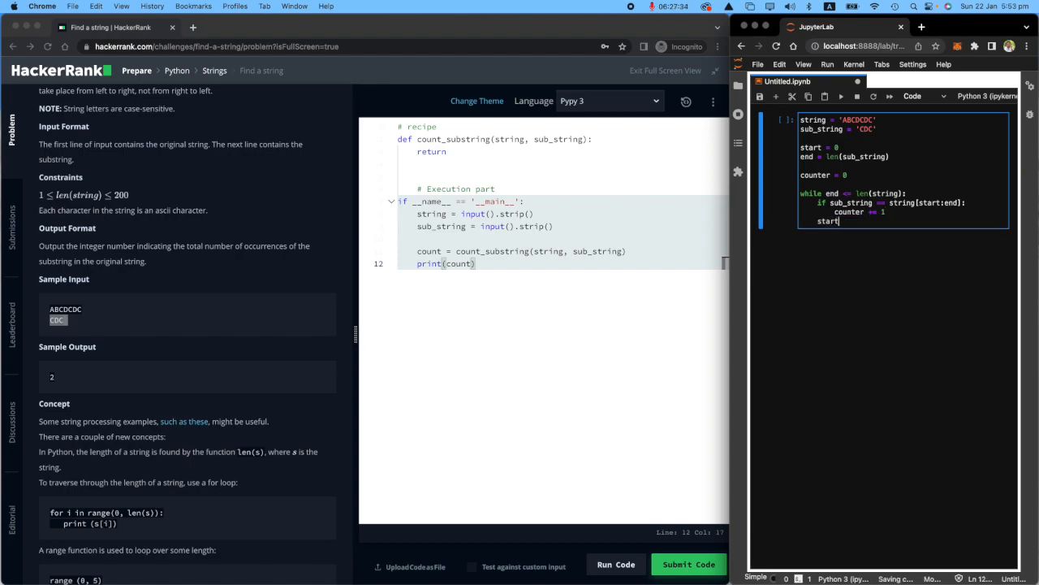
text(+=)
text(end)
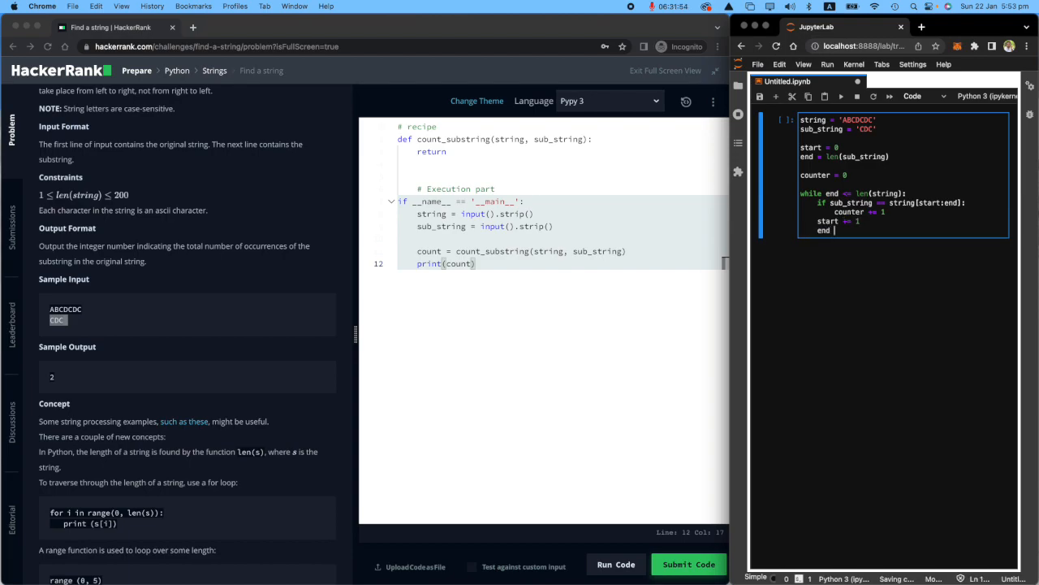
text(1)
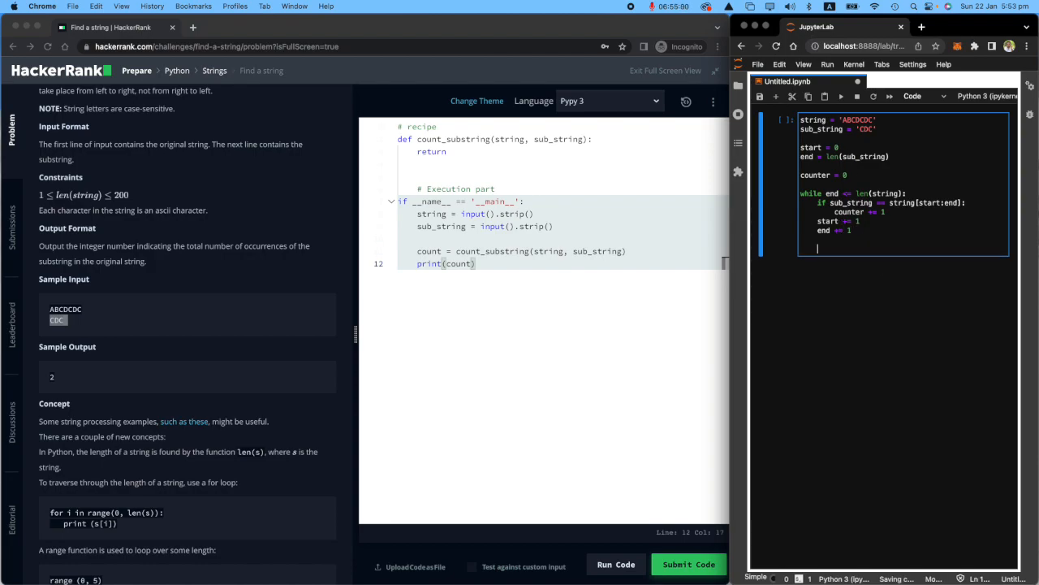
text(print(counter)
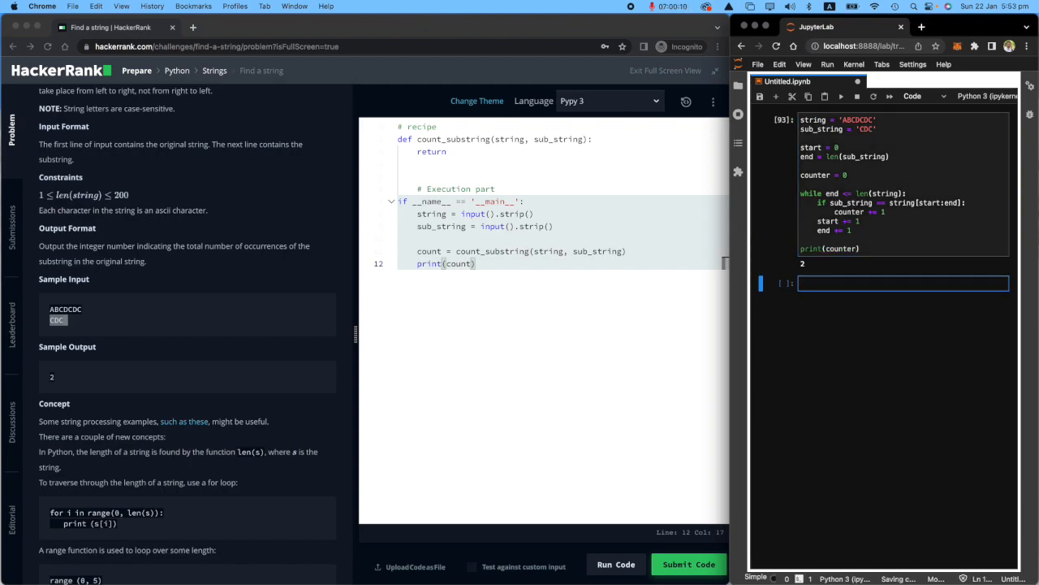
Copy the window setup and counting loop into HackerRank's count_substring function.
click(902, 283)
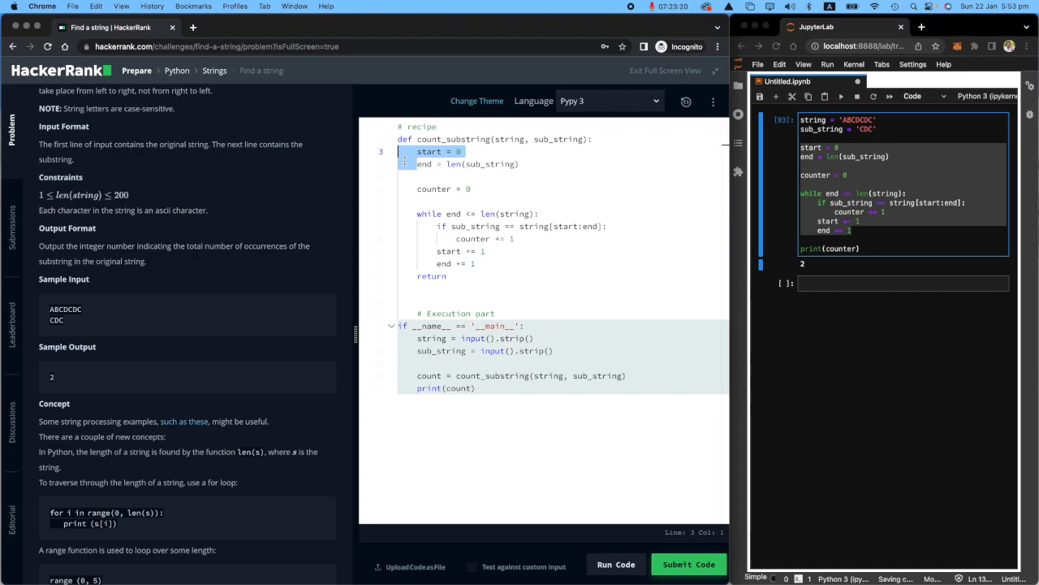
Return counter from count_substring and run the code to pass Sample Test case 0 with output 2.
click(409, 163)
text( counter)
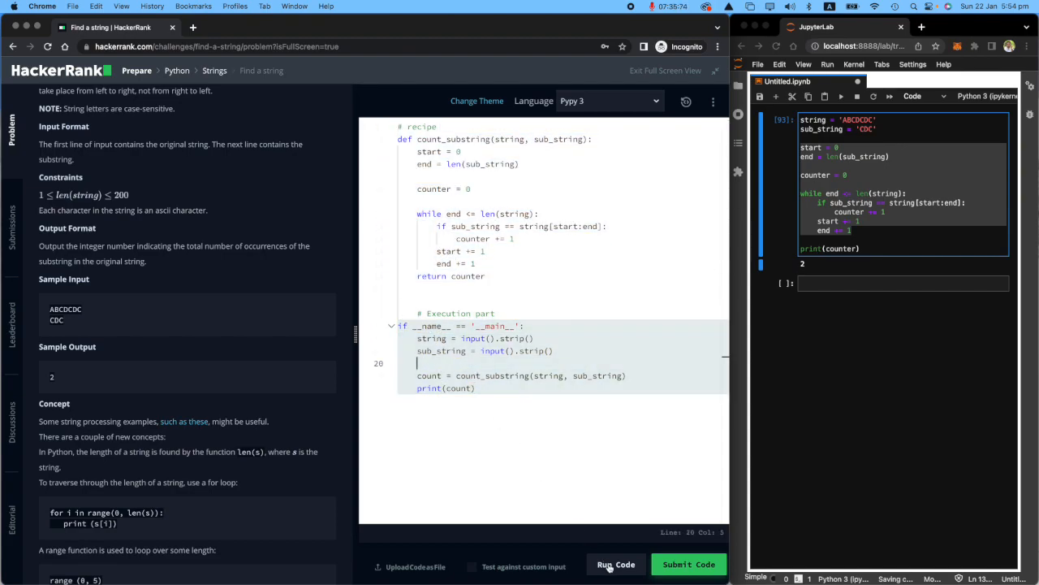
click(616, 564)
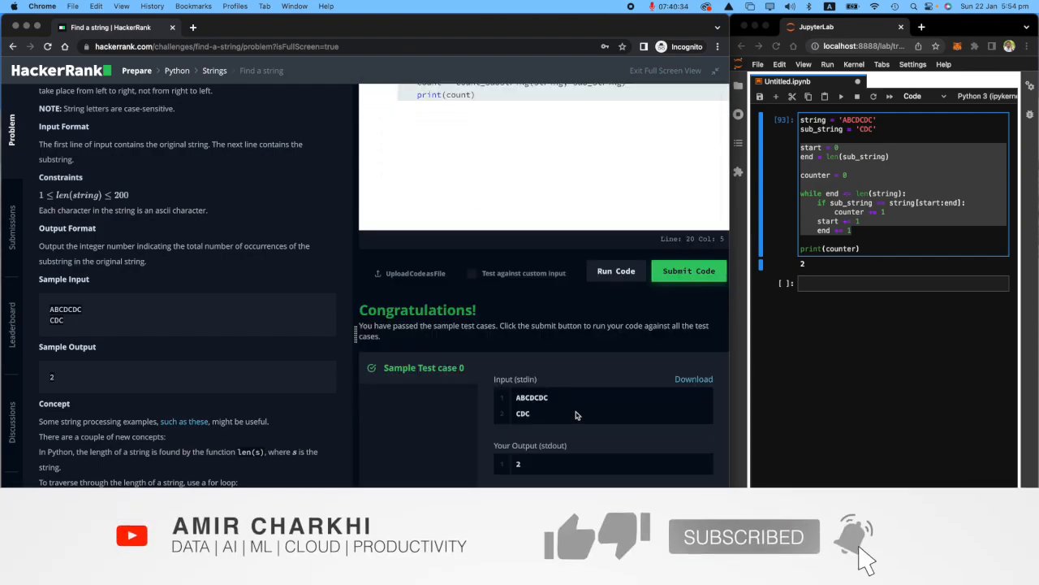